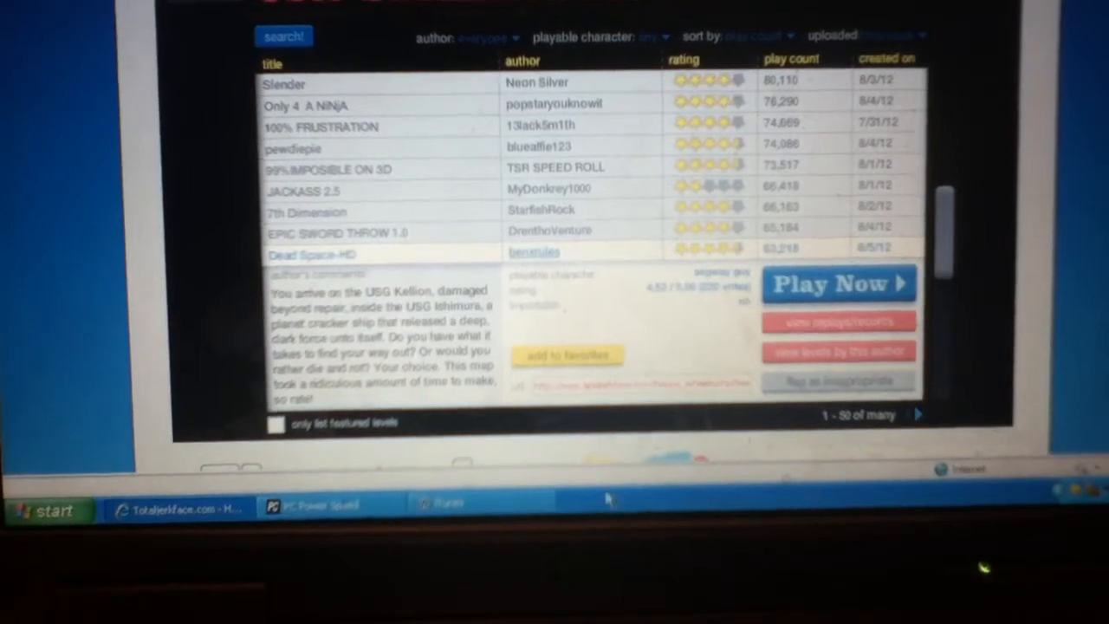
Start the Only 4 A NINJA level and finish it to reach the victory screen at 20.16 seconds.
click(759, 34)
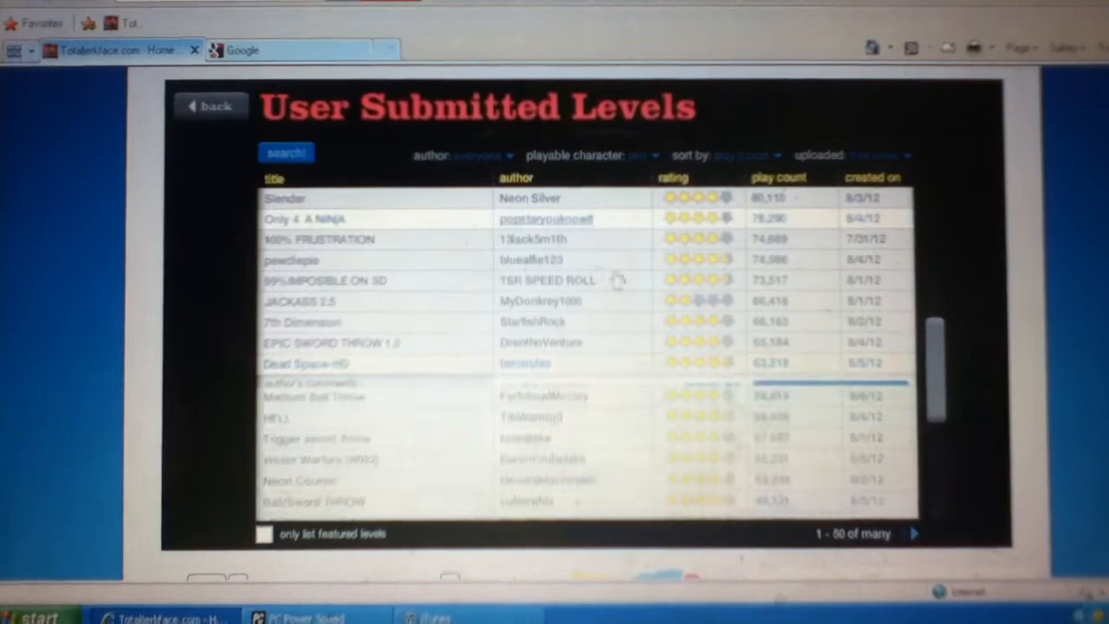
click(303, 218)
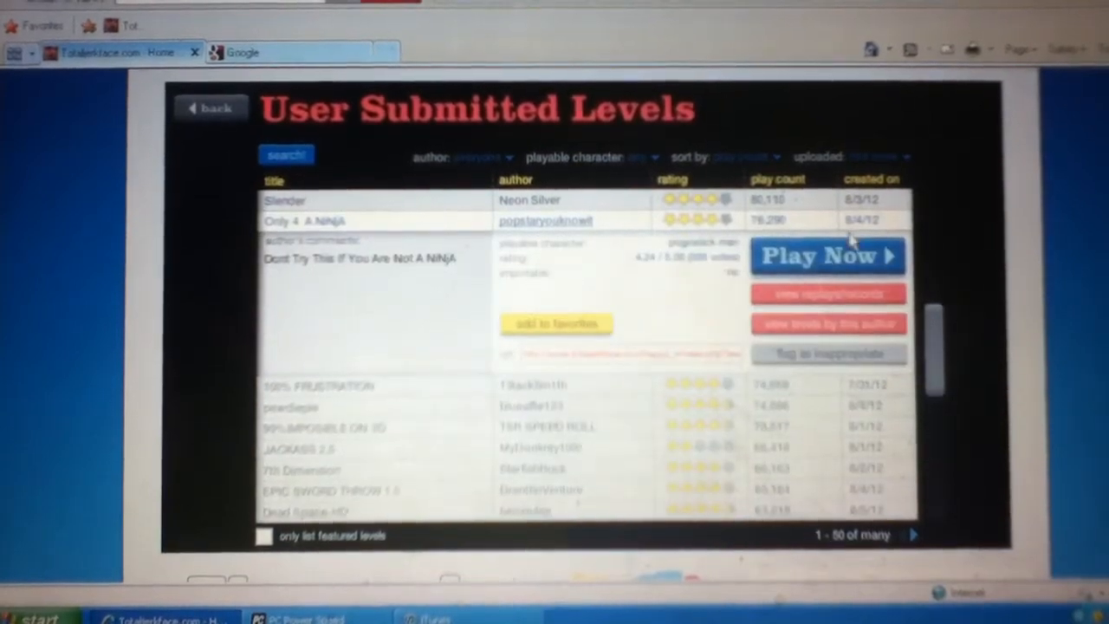
click(825, 256)
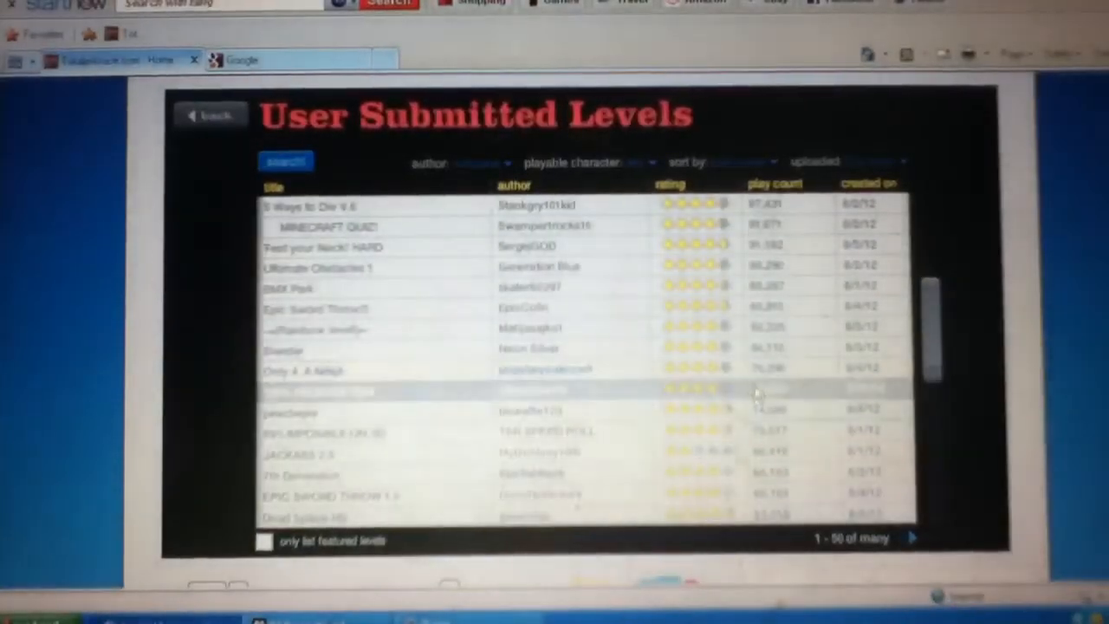
click(346, 367)
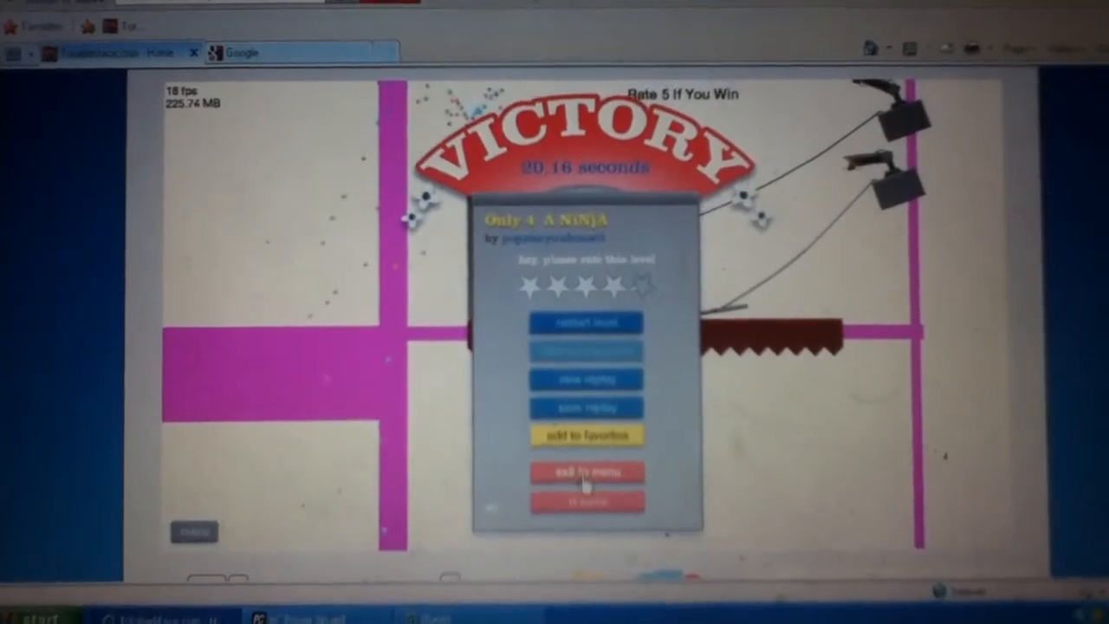
Exit to the level list and start the Epic Sword Throw!! level.
click(586, 472)
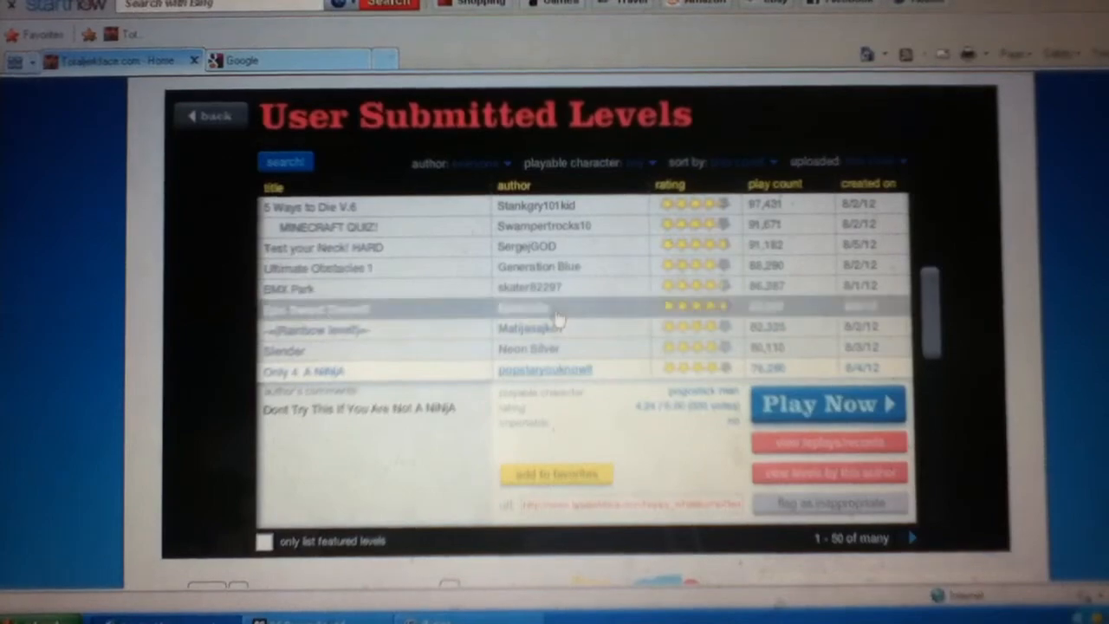
click(315, 309)
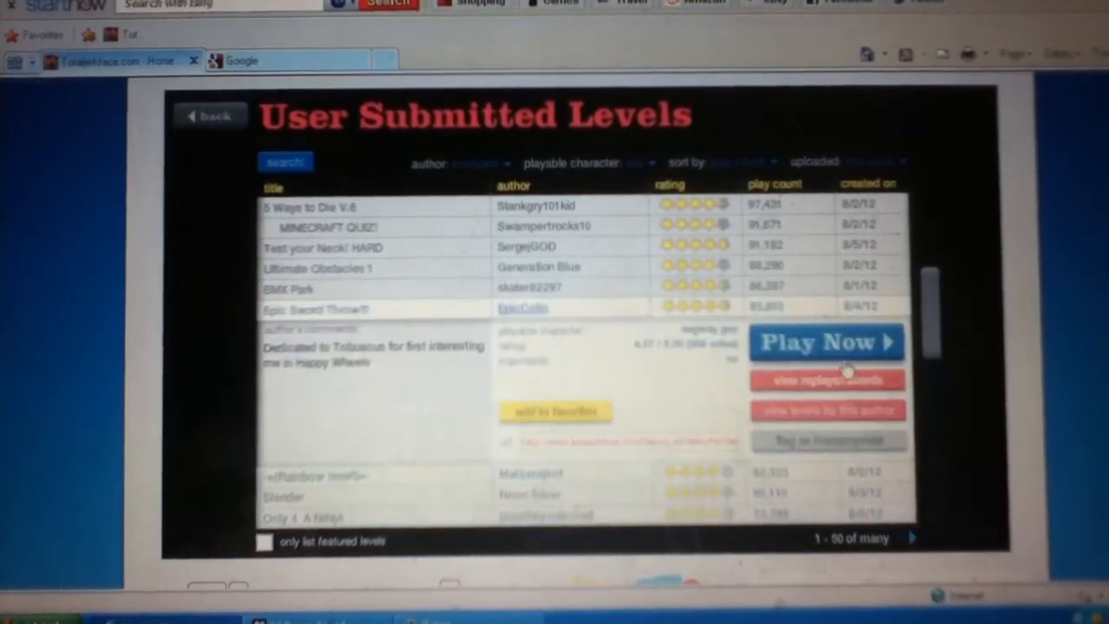
click(825, 341)
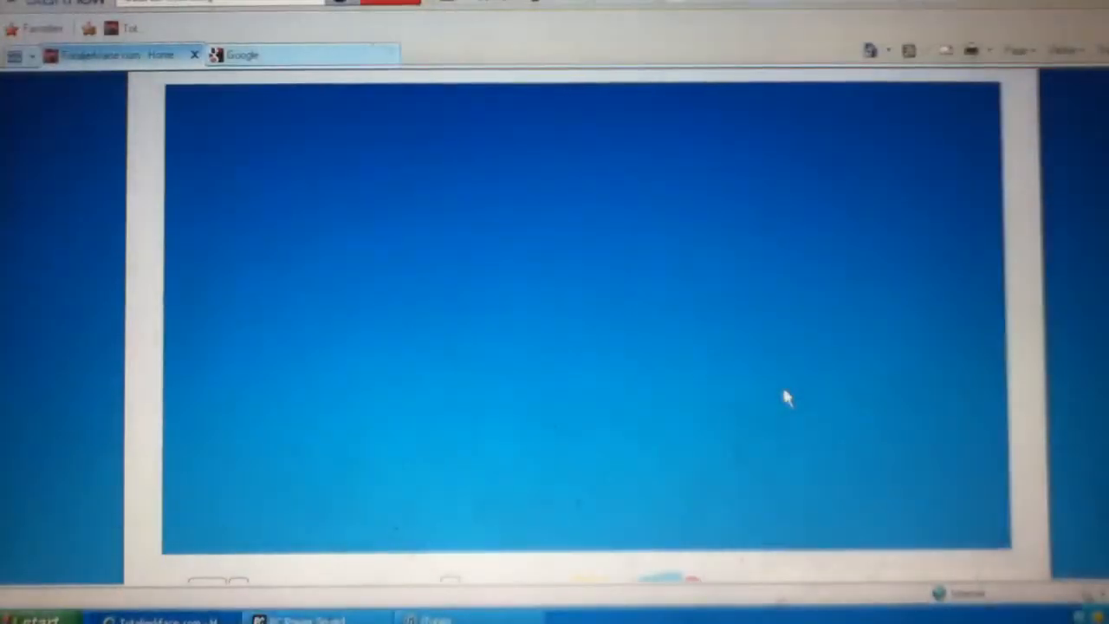
mouse_move(644, 358)
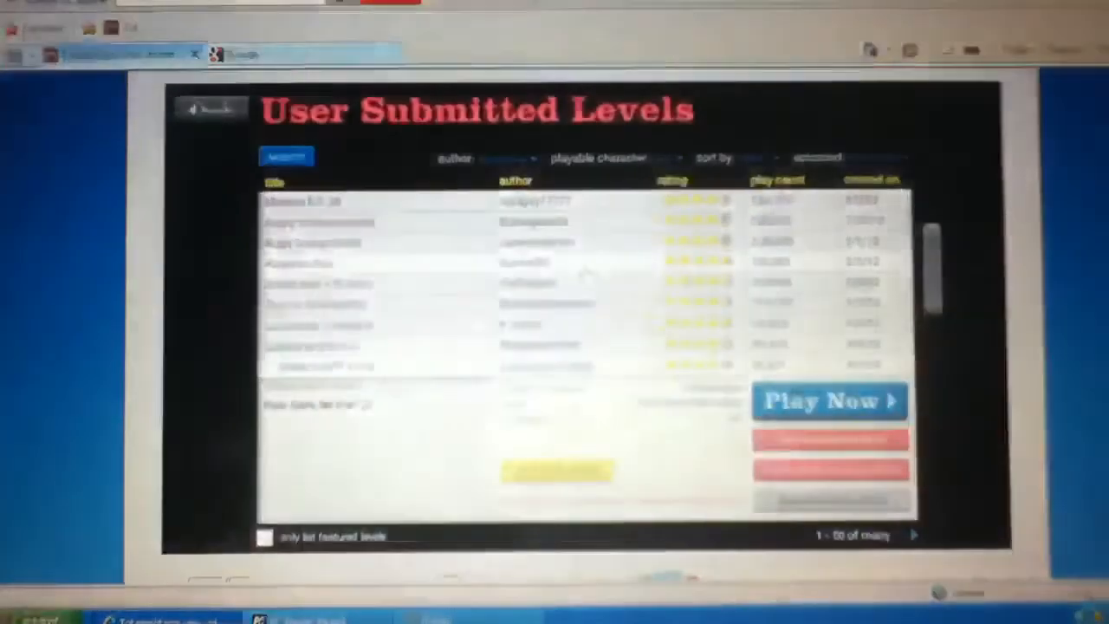
Expand the Bottle Run + Words level's details and hit its Play Now button.
click(315, 284)
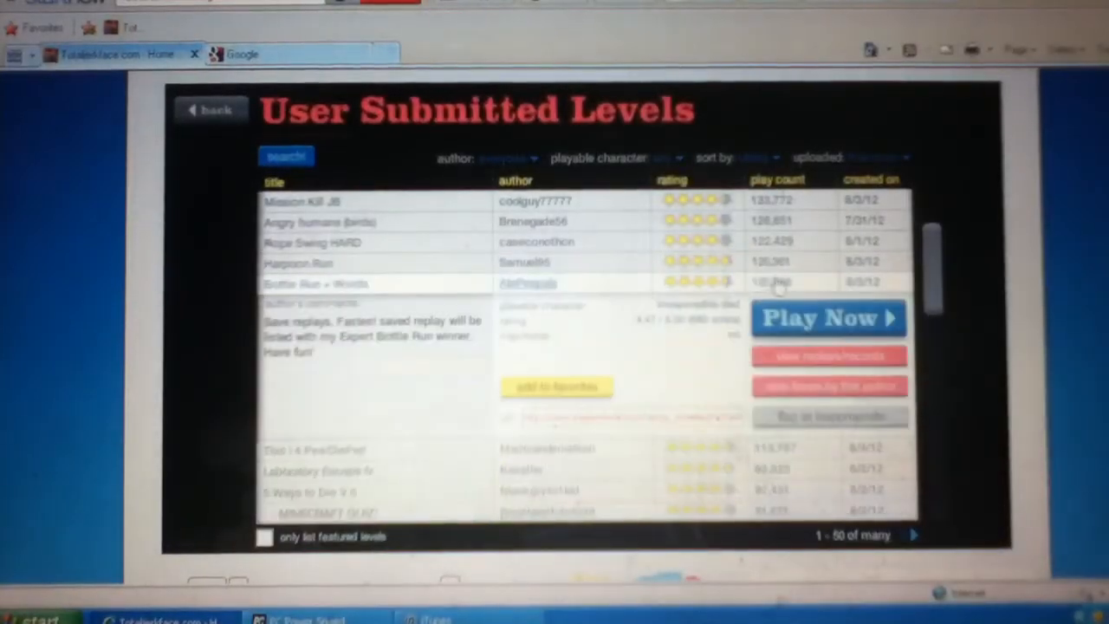
click(828, 319)
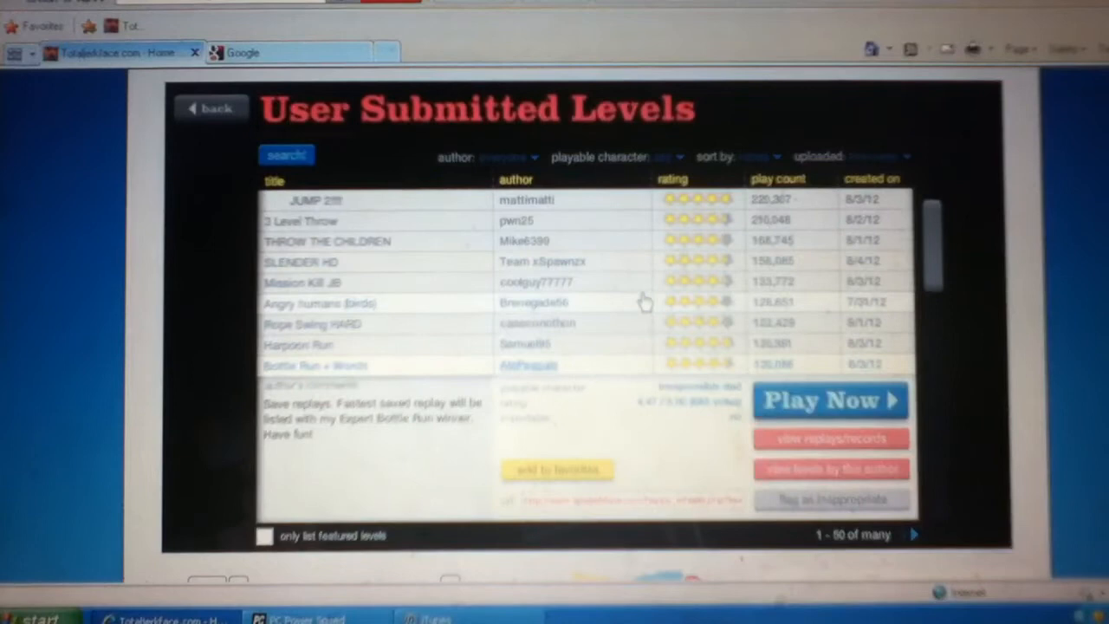
mouse_move(638, 343)
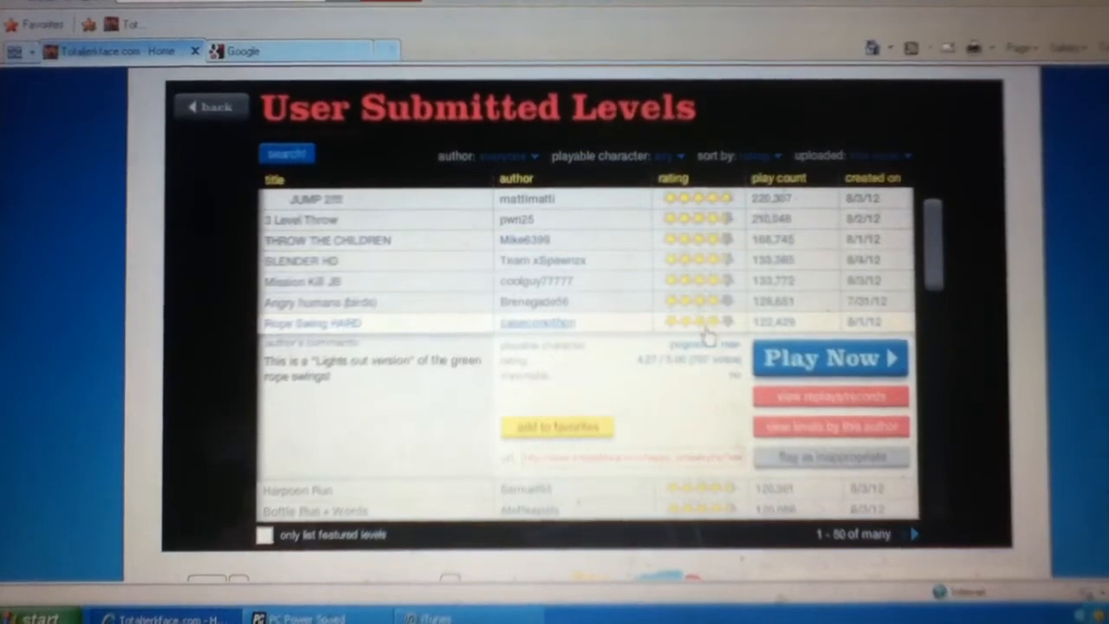
Start the Rope Swing HARD level from its details panel.
click(828, 357)
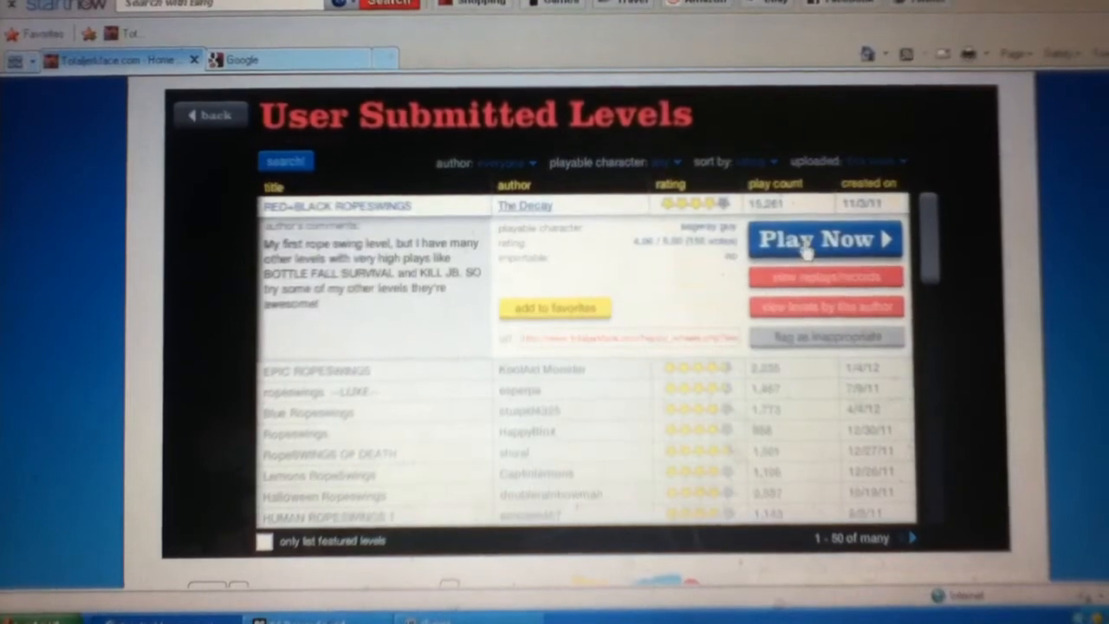
Start playing the RED+BLACK ROPESWINGS level from its details.
click(823, 239)
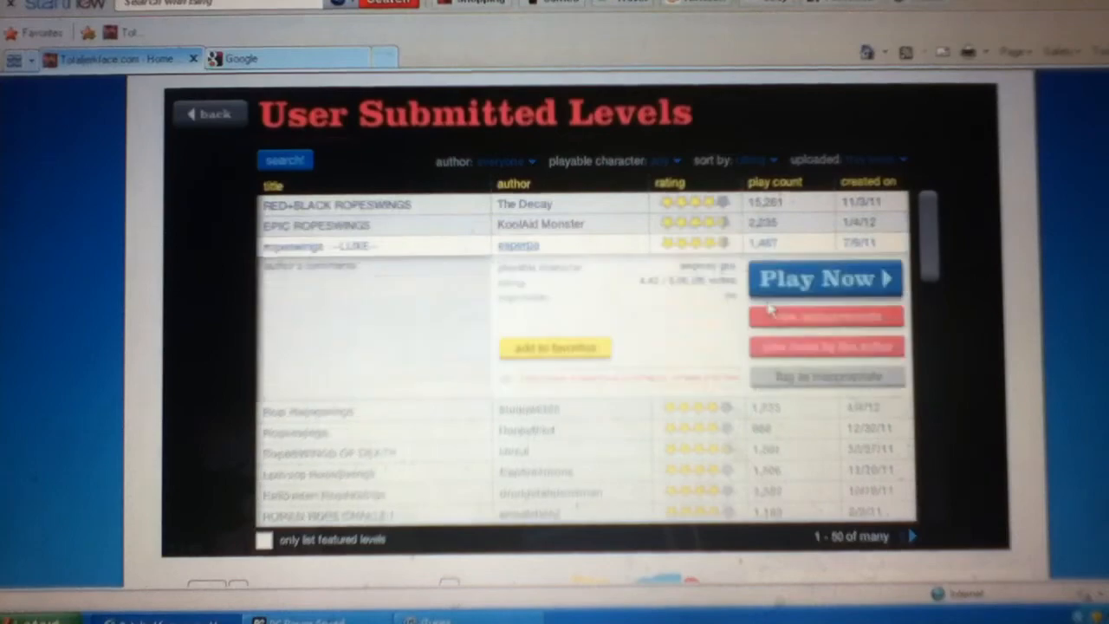
Start the ropeswings ~LUKE~ level, which raises a message pop-up.
click(823, 277)
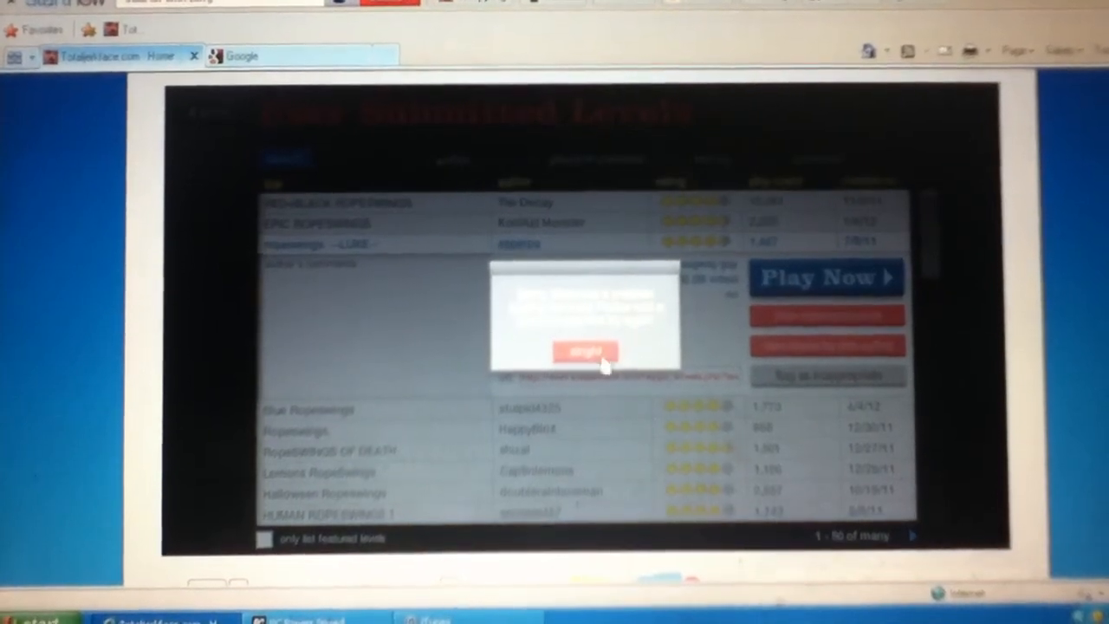
mouse_move(575, 390)
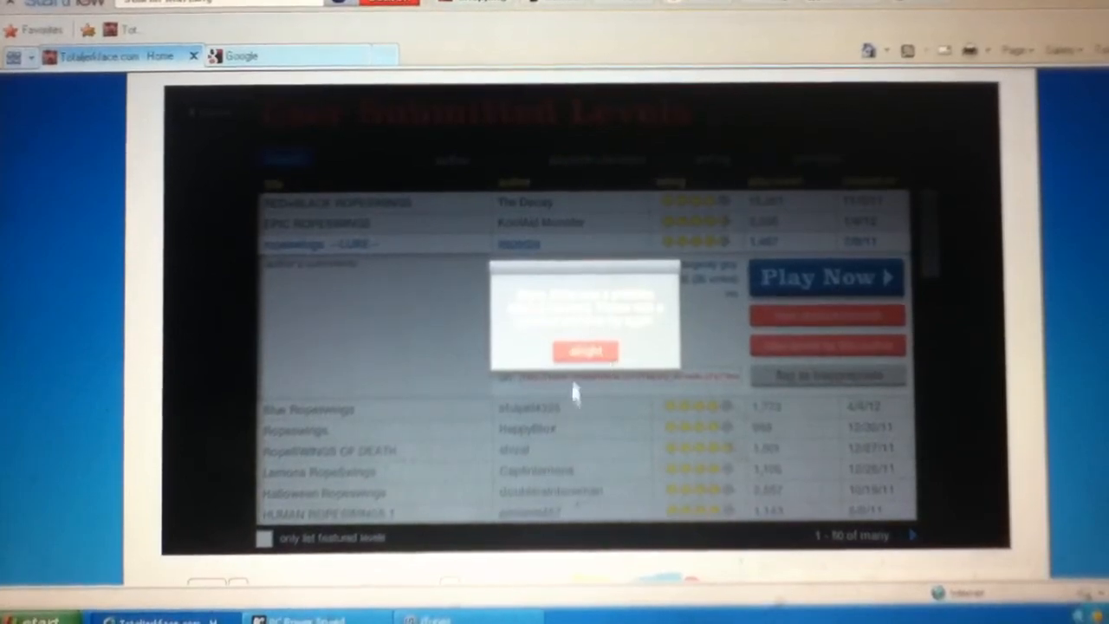